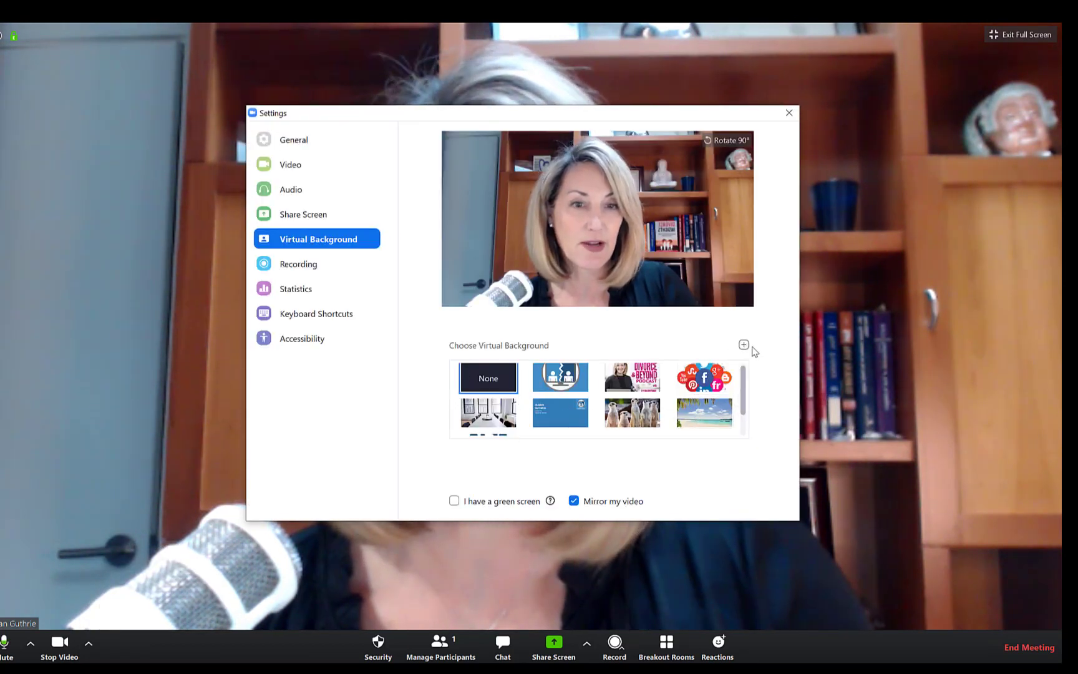
{"action": "mouse_move", "coordinate": [744, 344]}
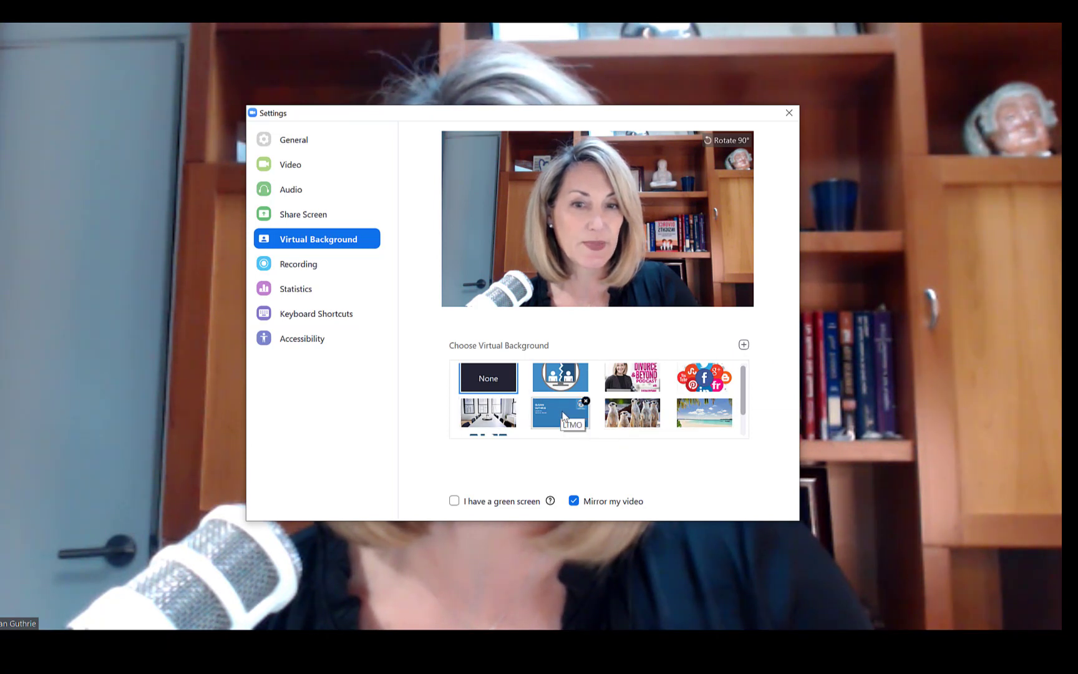
Dismiss the background and security options, then view the host's extra actions, including Rename
{"action": "left_click", "coordinate": [488, 412]}
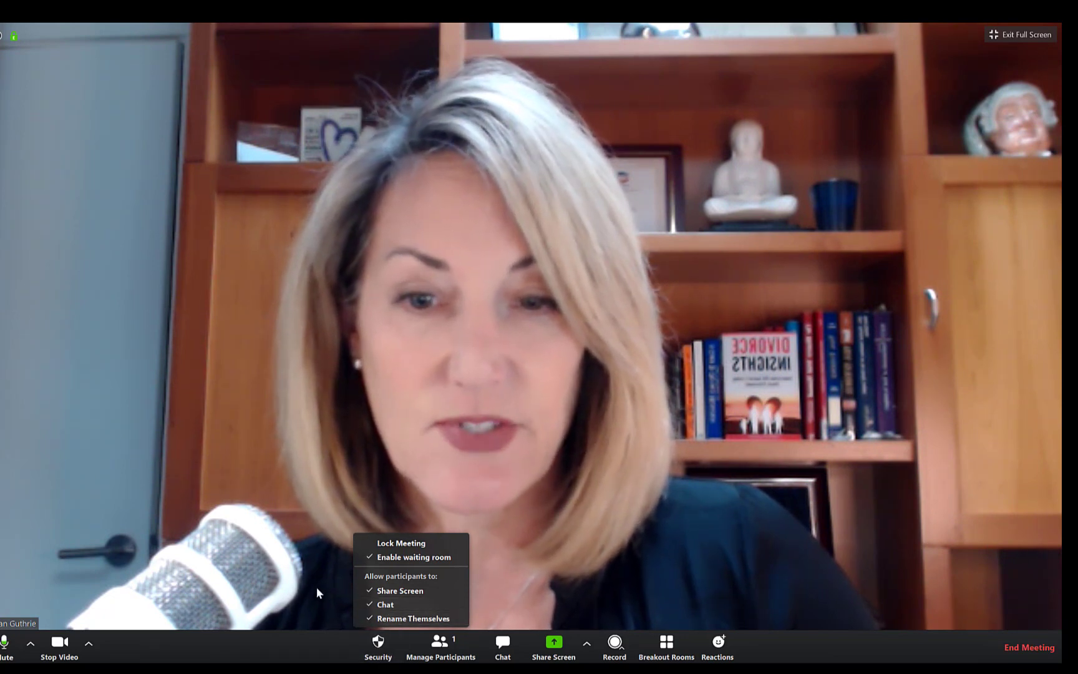
{"action": "left_click", "coordinate": [440, 647]}
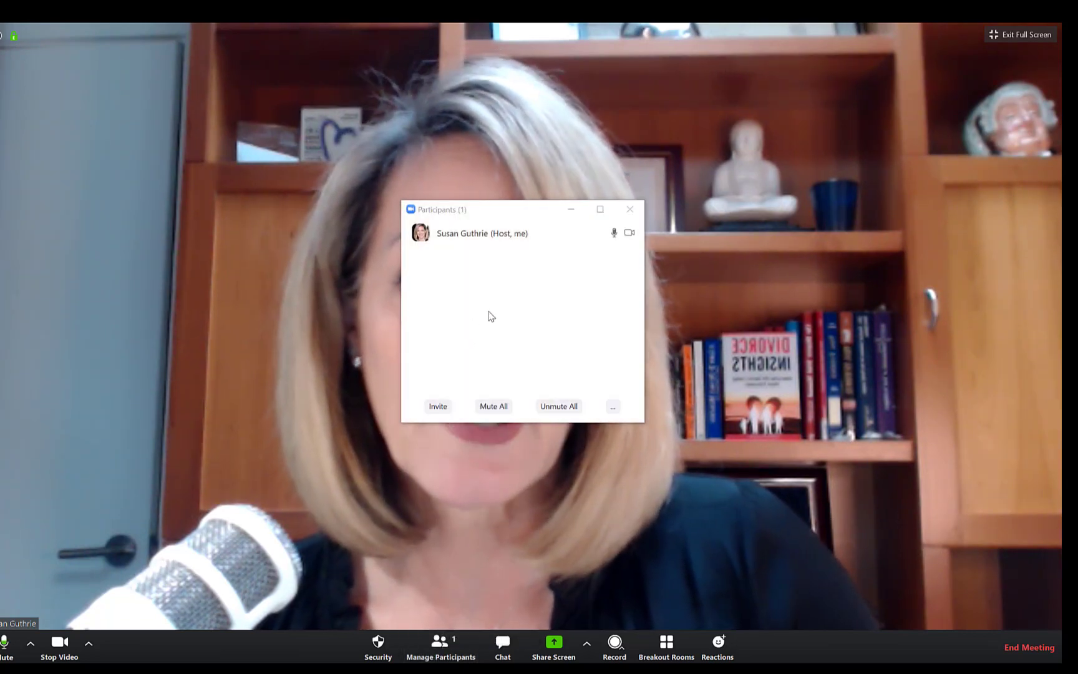
{"action": "mouse_move", "coordinate": [481, 233]}
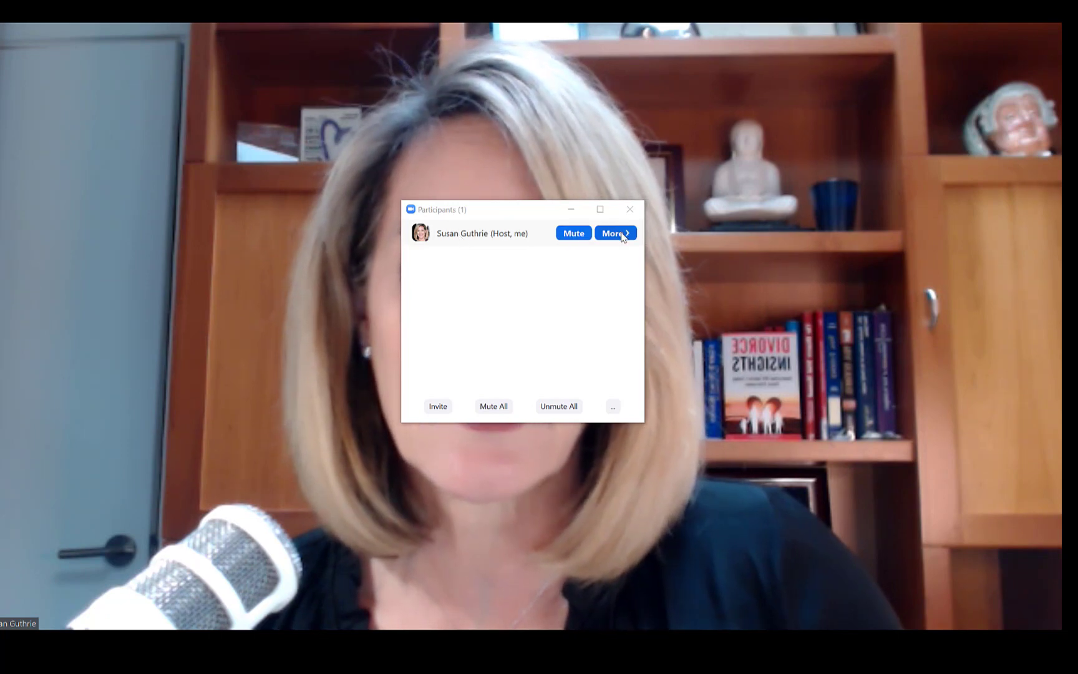
{"action": "left_click", "coordinate": [615, 233]}
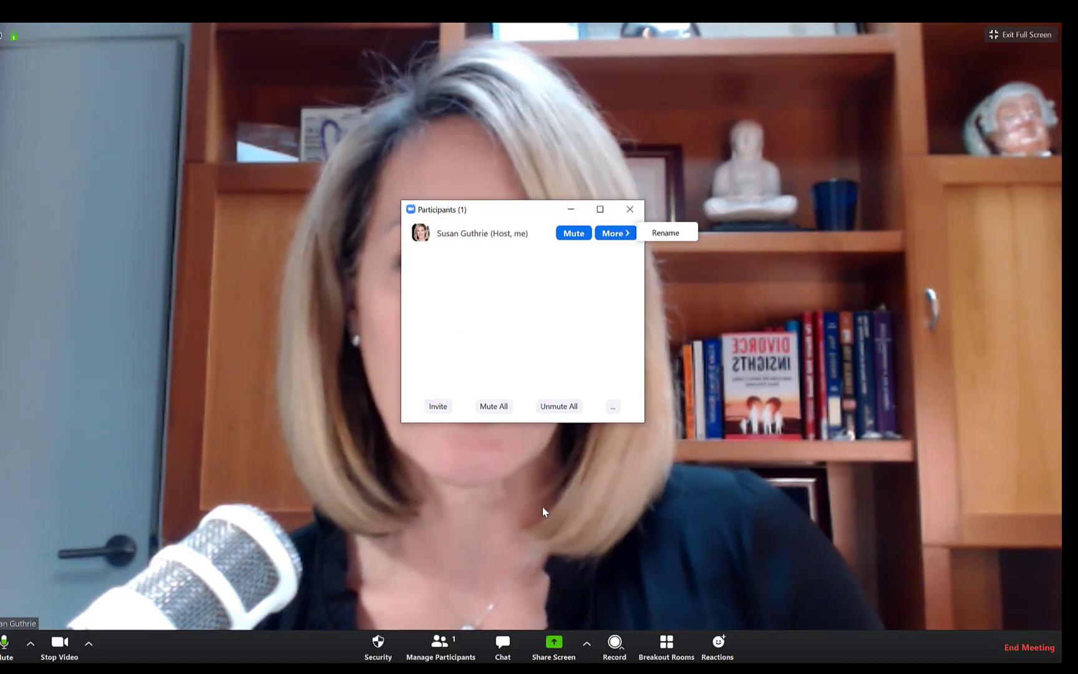
{"action": "left_click", "coordinate": [552, 646]}
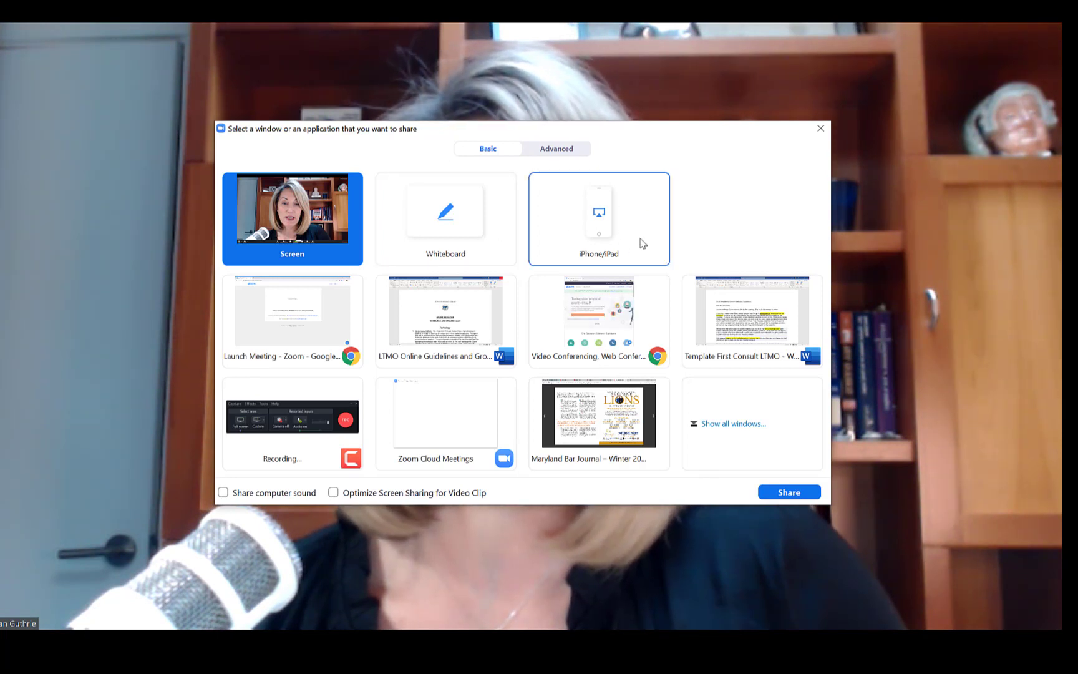
{"action": "mouse_move", "coordinate": [445, 309]}
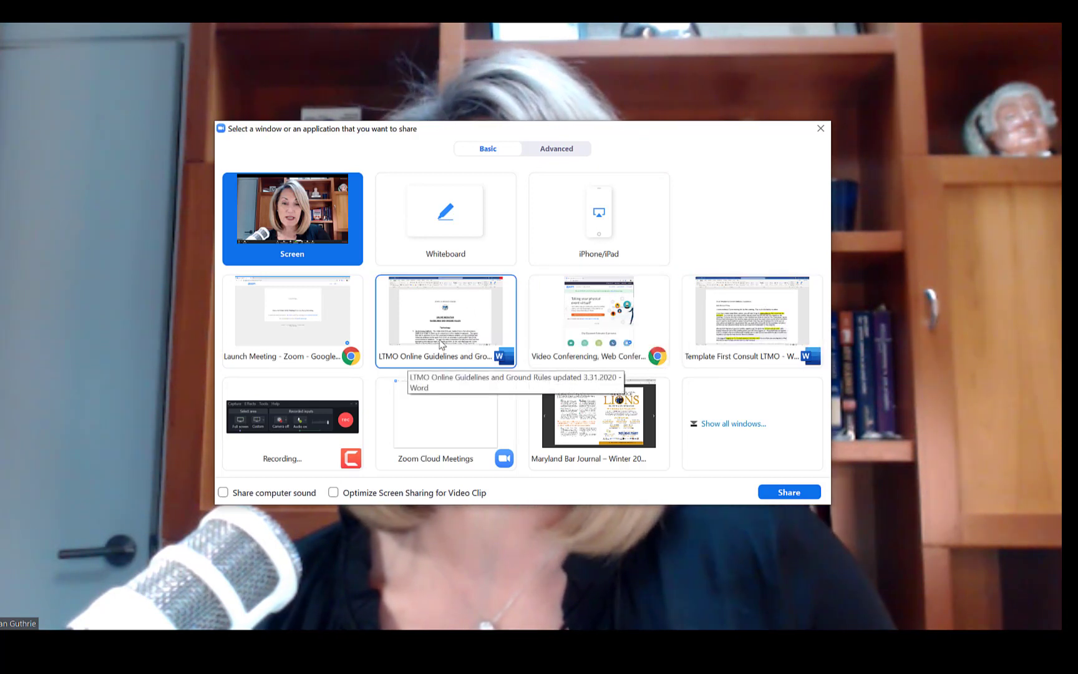
Select the LTMO Online Guidelines and Ground Rules Word window as the share target
{"action": "left_click", "coordinate": [444, 319]}
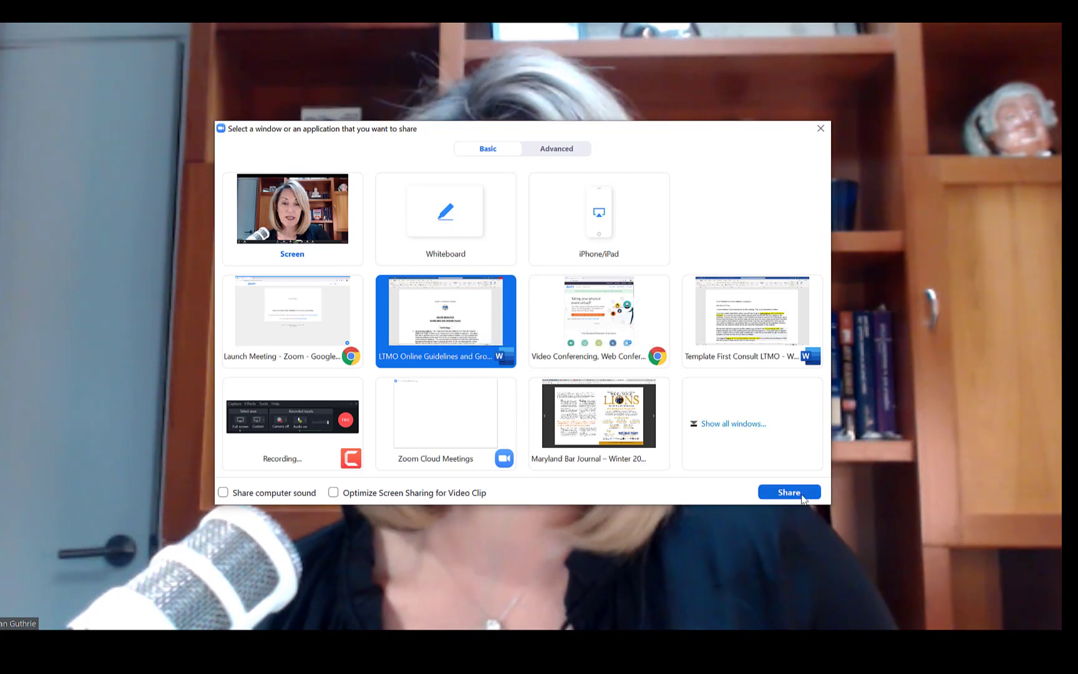
Share the Word guidelines window and scroll through the document's pages
{"action": "left_click", "coordinate": [788, 493]}
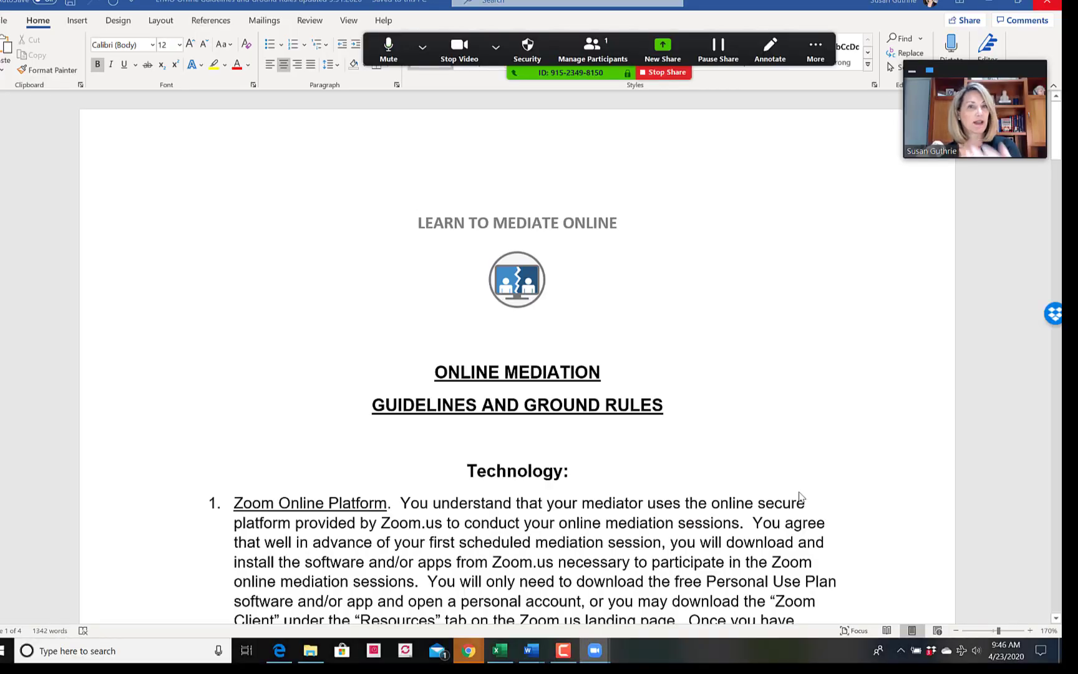
{"action": "mouse_move", "coordinate": [896, 335]}
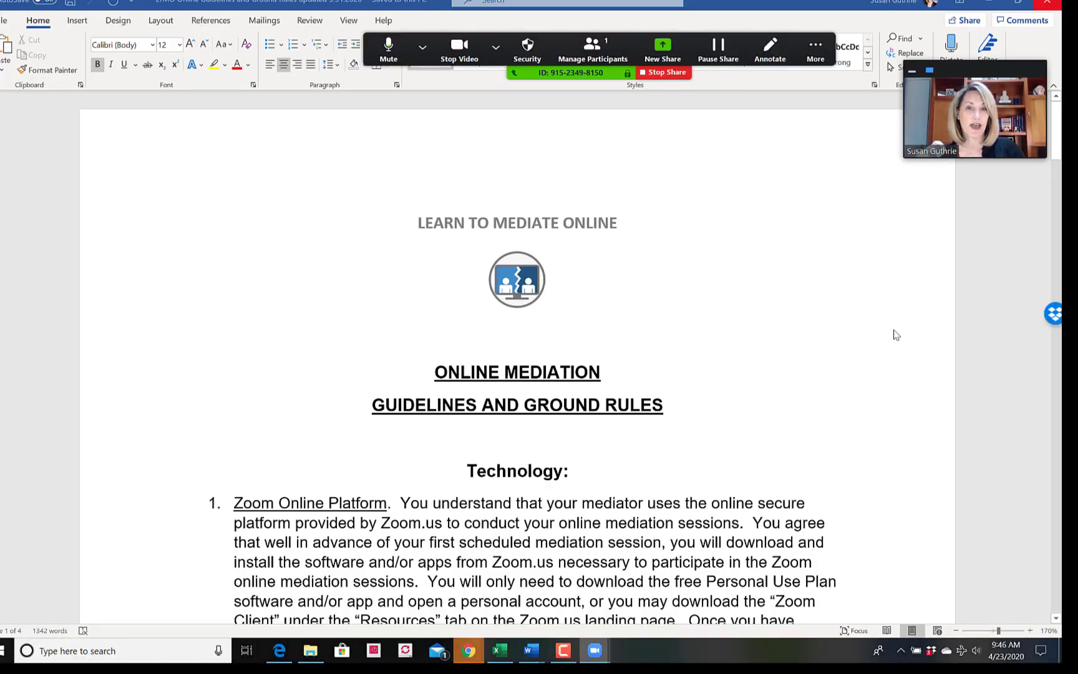
{"action": "scroll", "scroll_direction": "down", "scroll_amount": 3}
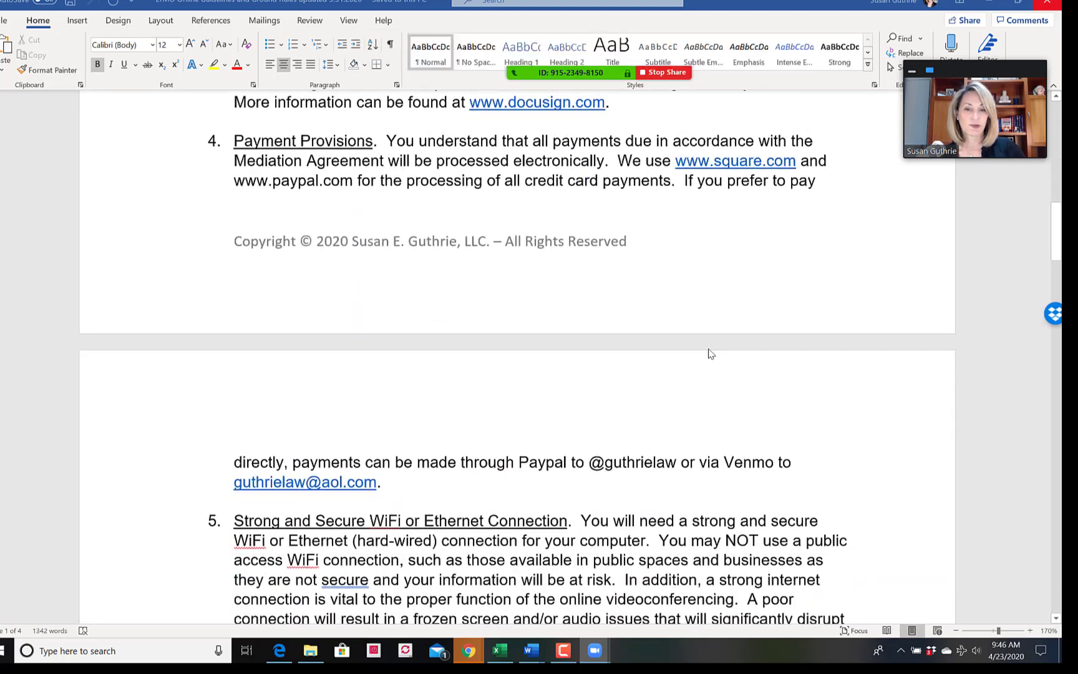
{"action": "scroll", "scroll_direction": "up", "scroll_amount": 3}
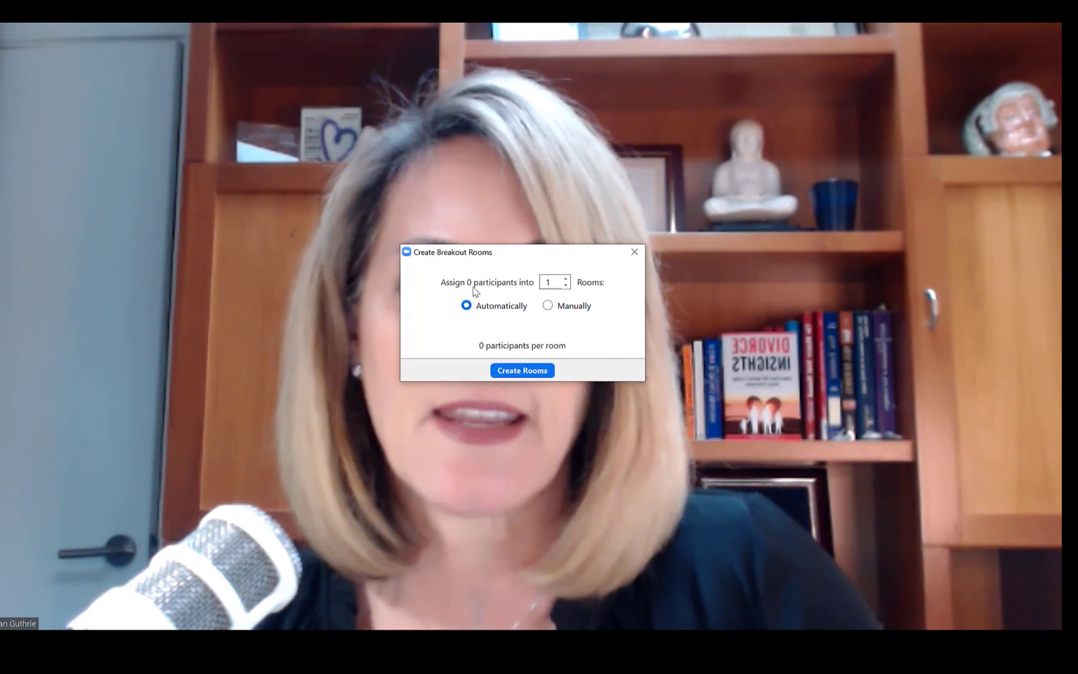
Set the breakout room count to 3 with Manually assignment and create the rooms
{"action": "left_click", "coordinate": [565, 278]}
{"action": "type", "text": "3"}
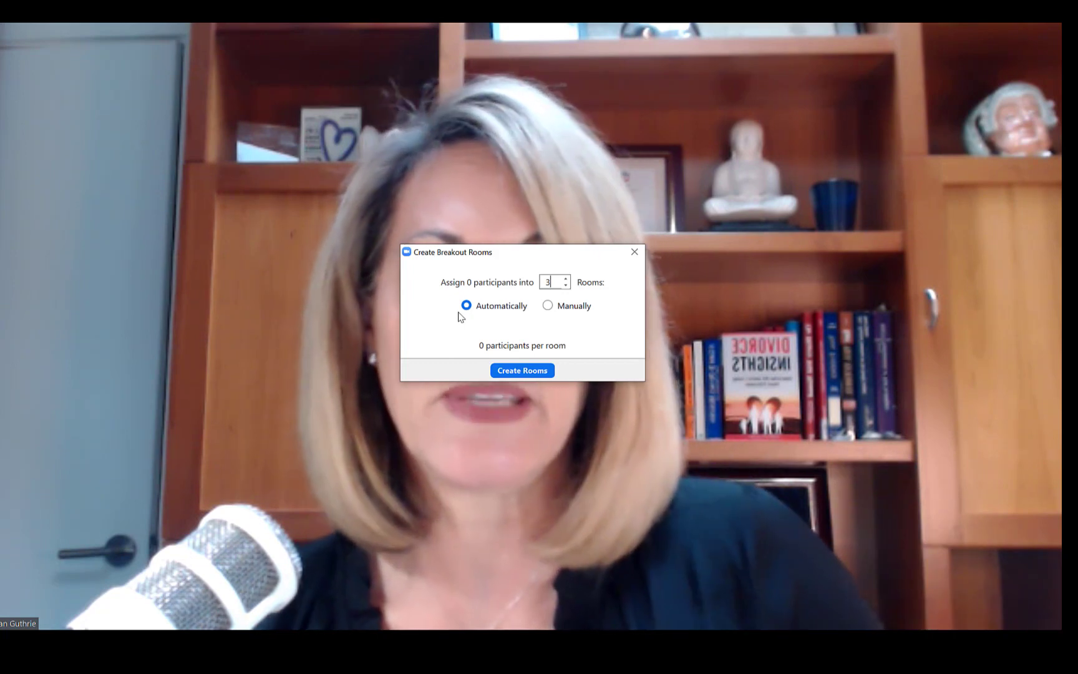
{"action": "left_click", "coordinate": [547, 305]}
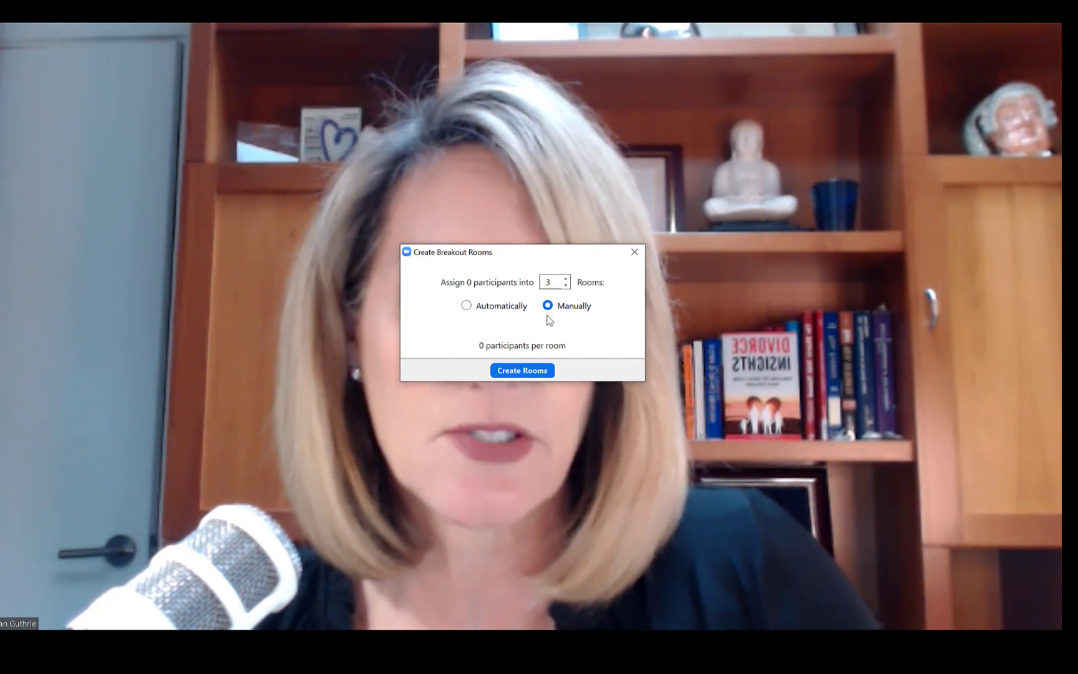
{"action": "left_click", "coordinate": [521, 370]}
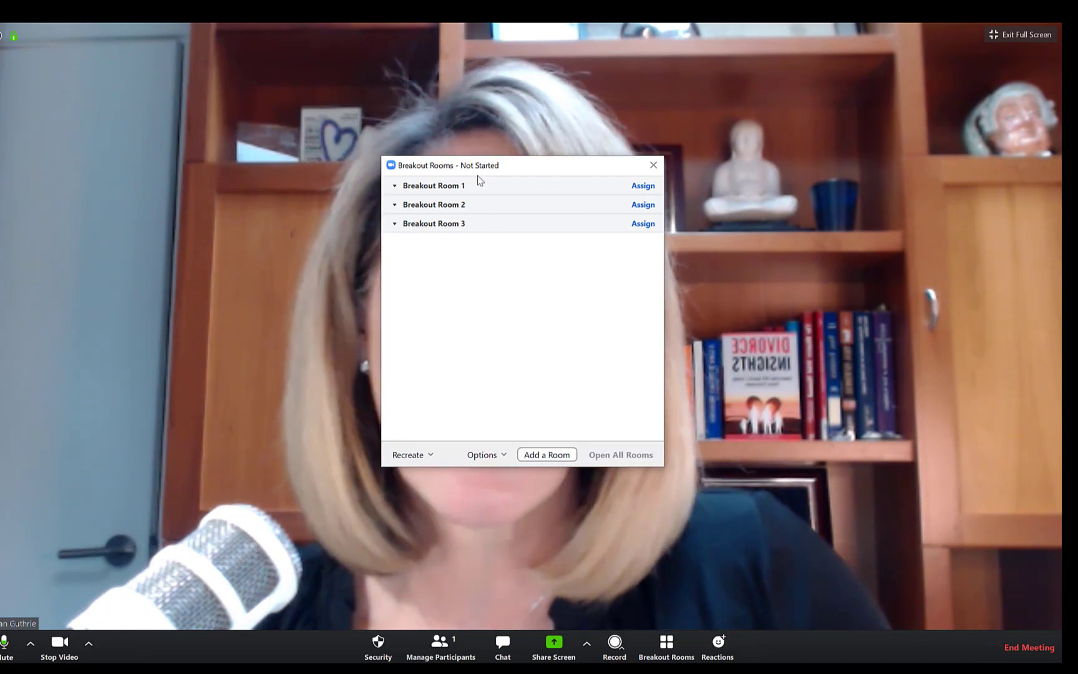
Name the rooms Plaintiff, Defendant and Coffee Room, then try assigning participants to Plaintiff
{"action": "double_click", "coordinate": [433, 186]}
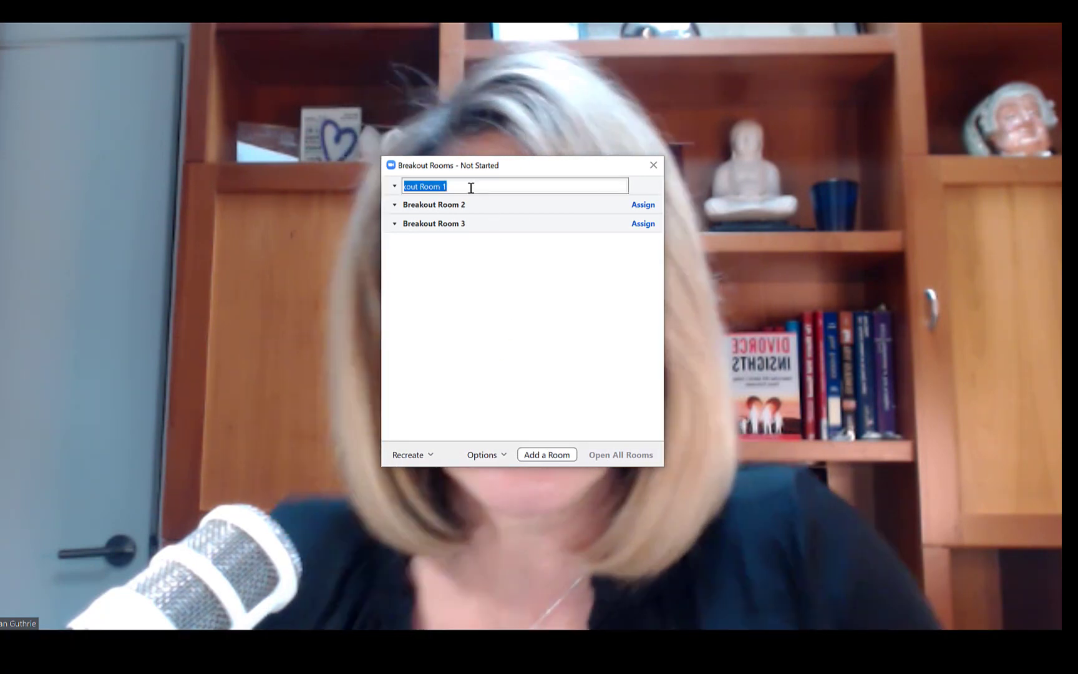
{"action": "type", "text": "Plaintiff"}
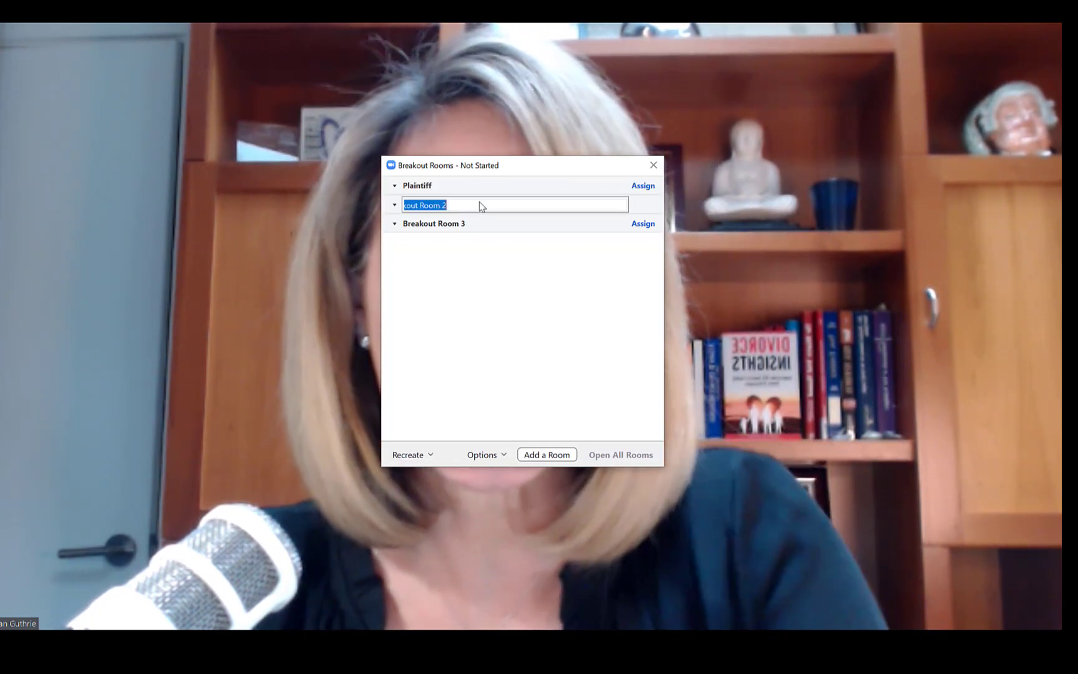
{"action": "type", "text": "Defendant"}
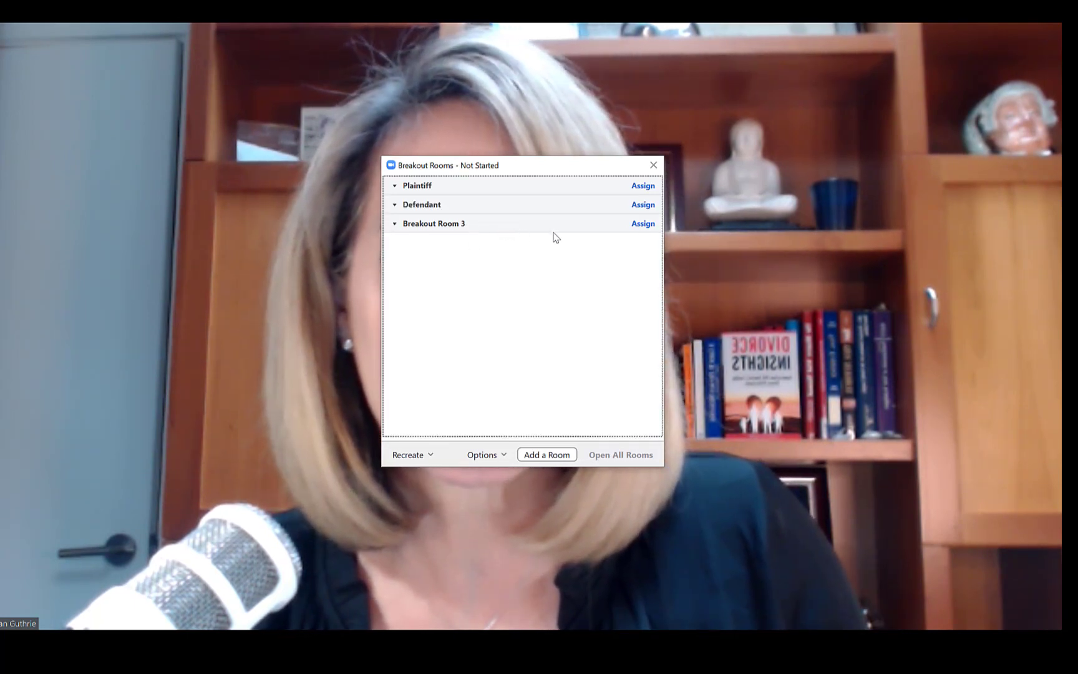
{"action": "double_click", "coordinate": [433, 224]}
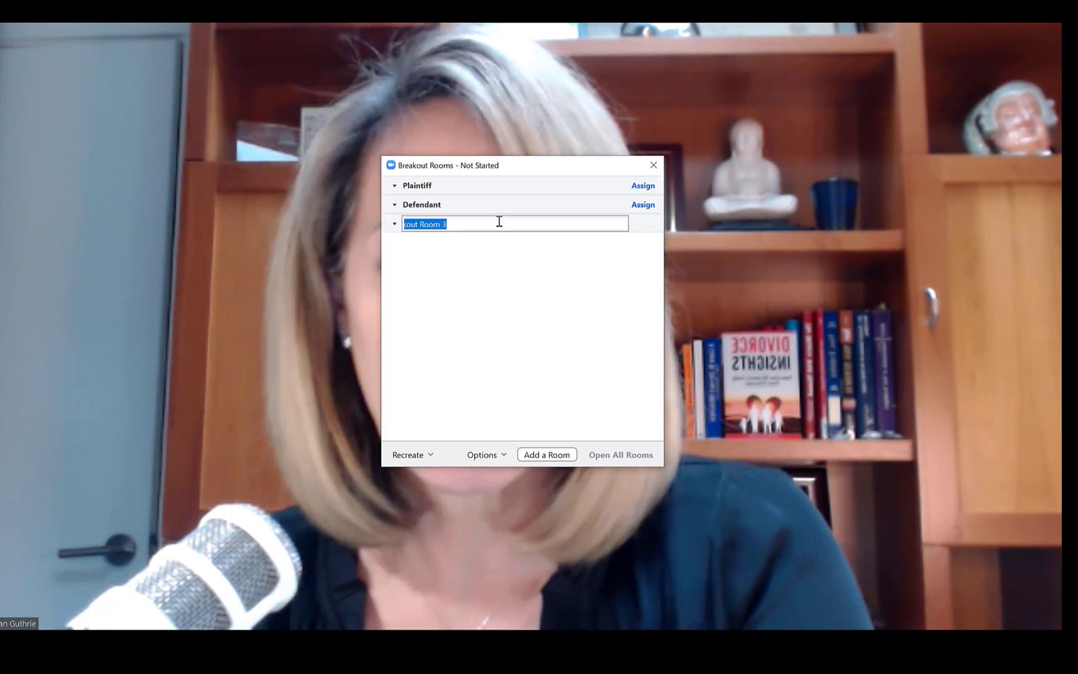
{"action": "type", "text": "Coffee Room"}
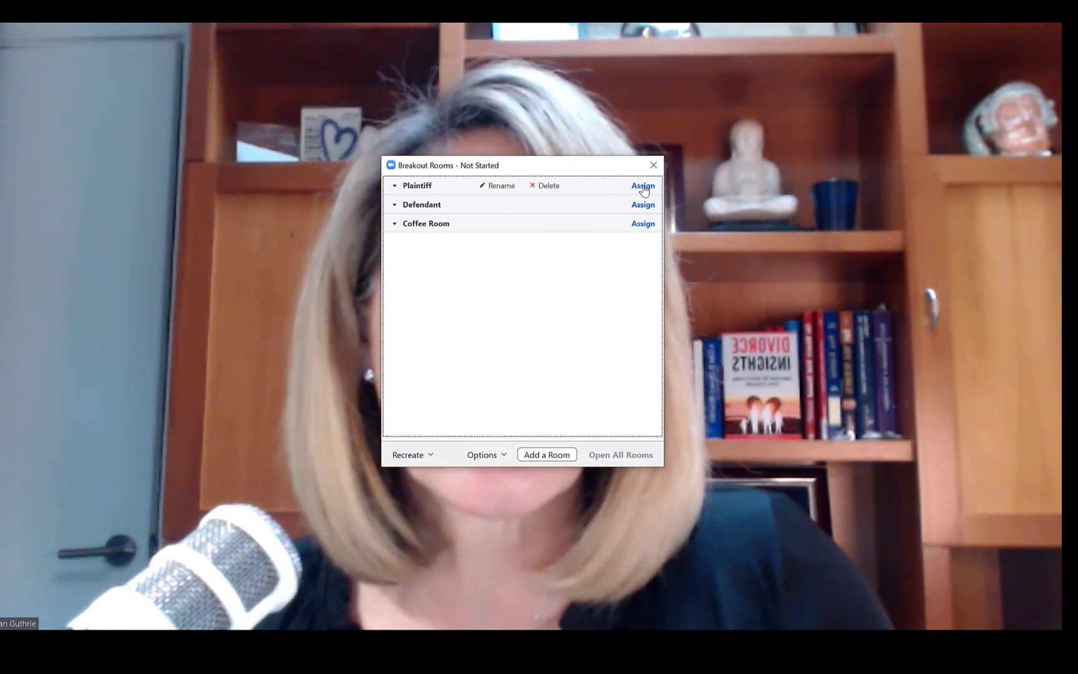
{"action": "left_click", "coordinate": [642, 186]}
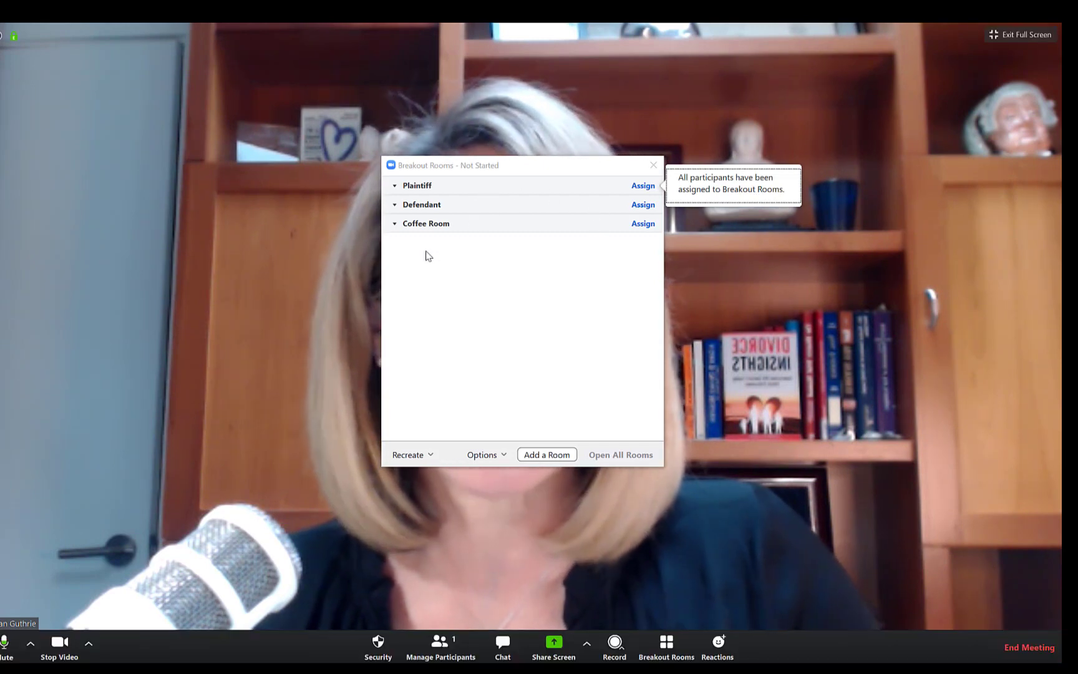
{"action": "mouse_move", "coordinate": [536, 308]}
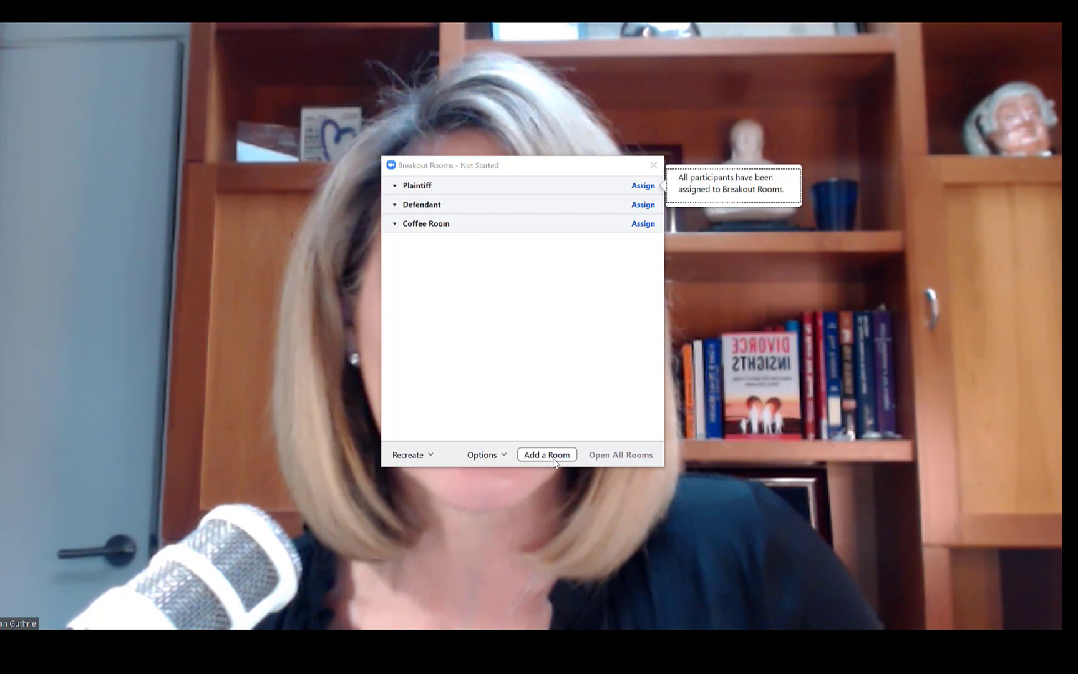
Add Breakout Room 4, rename it Attorney, and show the breakout room options
{"action": "left_click", "coordinate": [547, 454]}
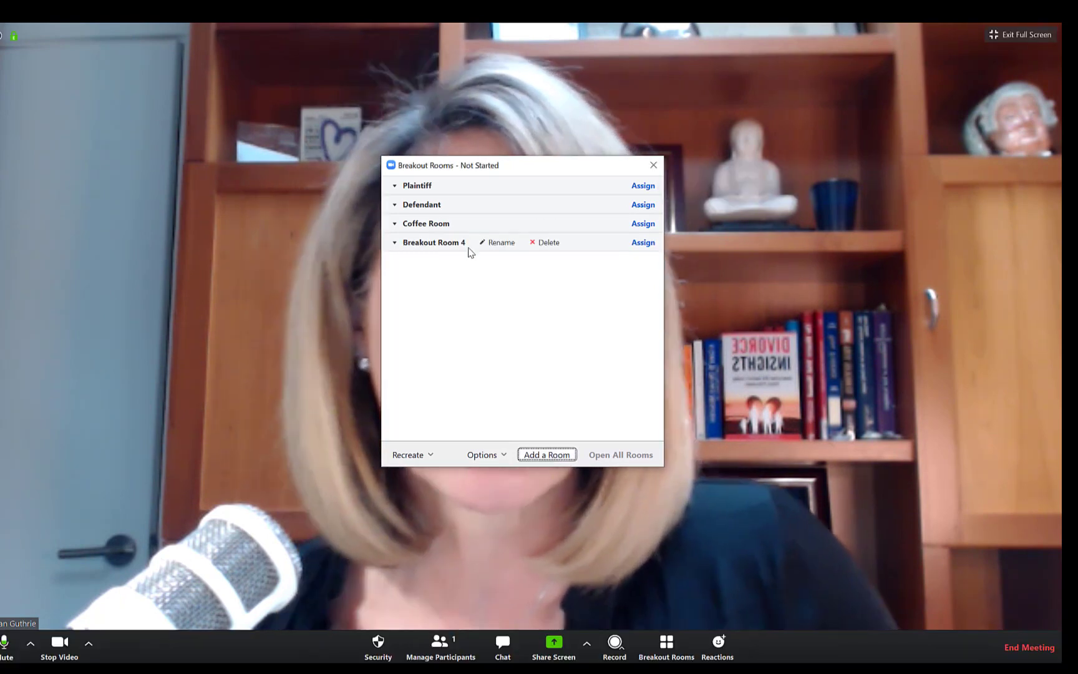
{"action": "left_click", "coordinate": [501, 242]}
{"action": "type", "text": "Attorney"}
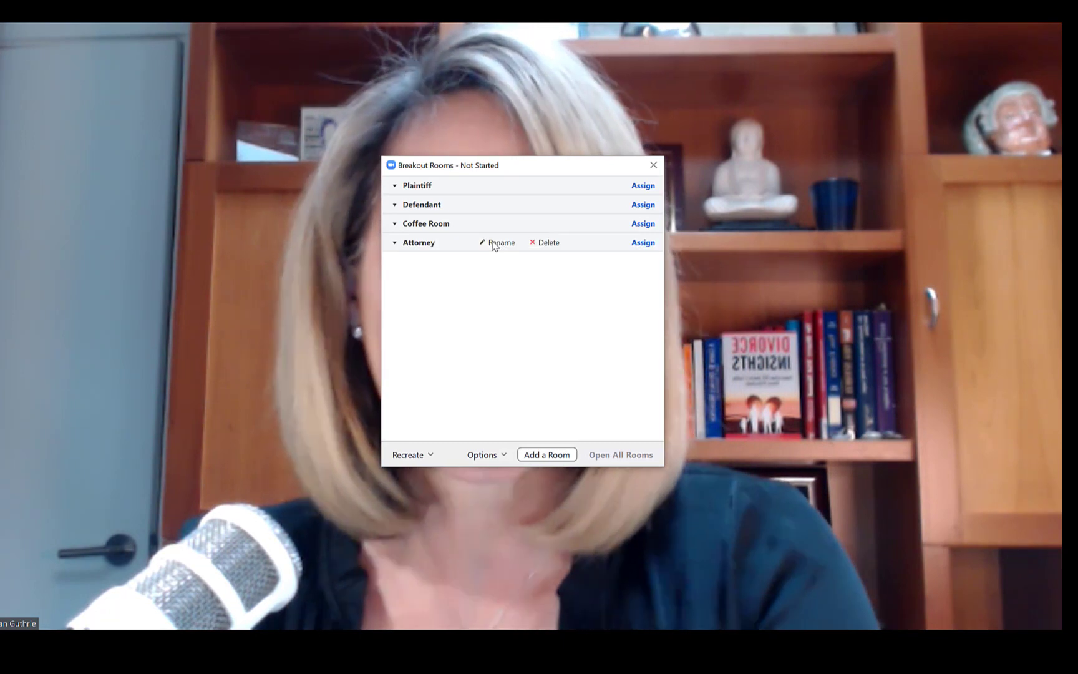
{"action": "mouse_move", "coordinate": [499, 420]}
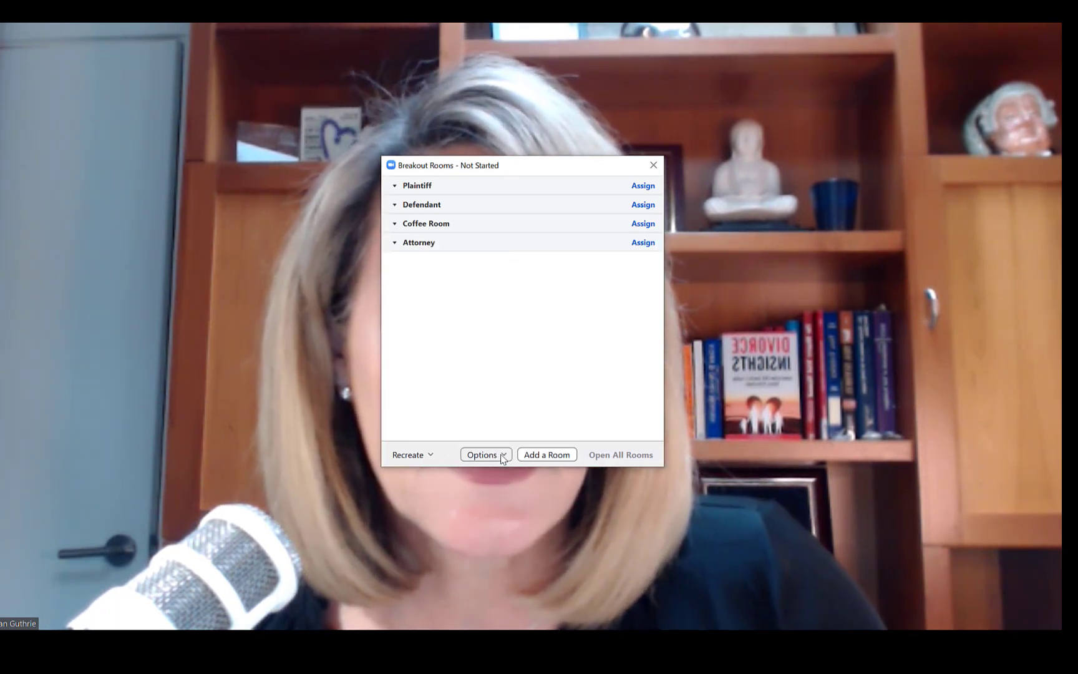
{"action": "left_click", "coordinate": [486, 454]}
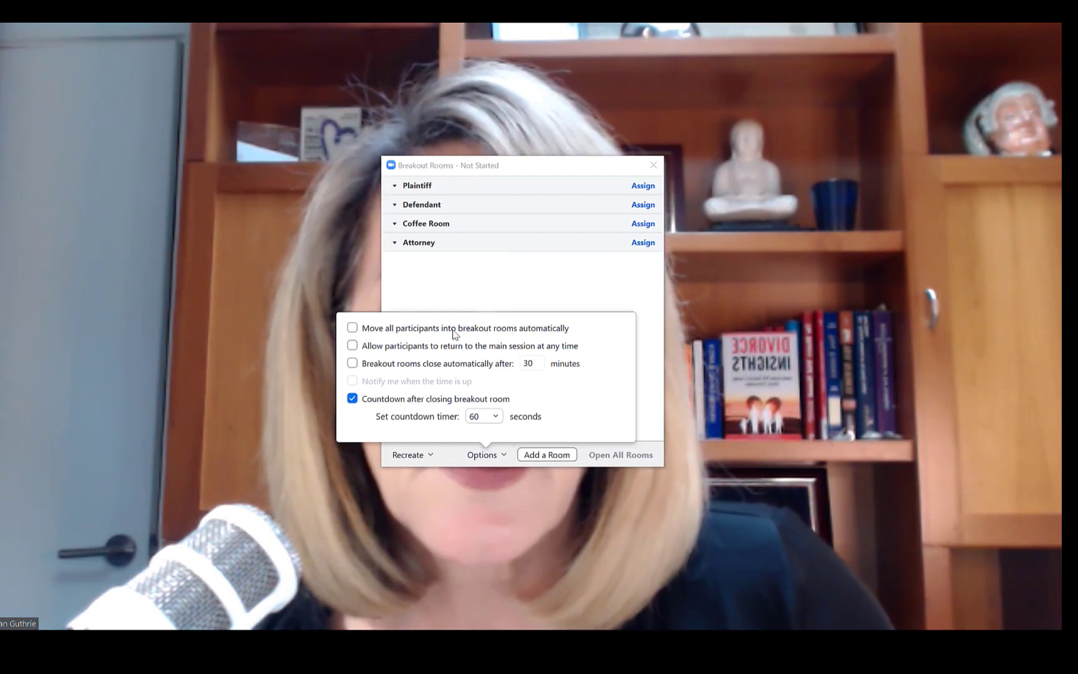
{"action": "mouse_move", "coordinate": [519, 357]}
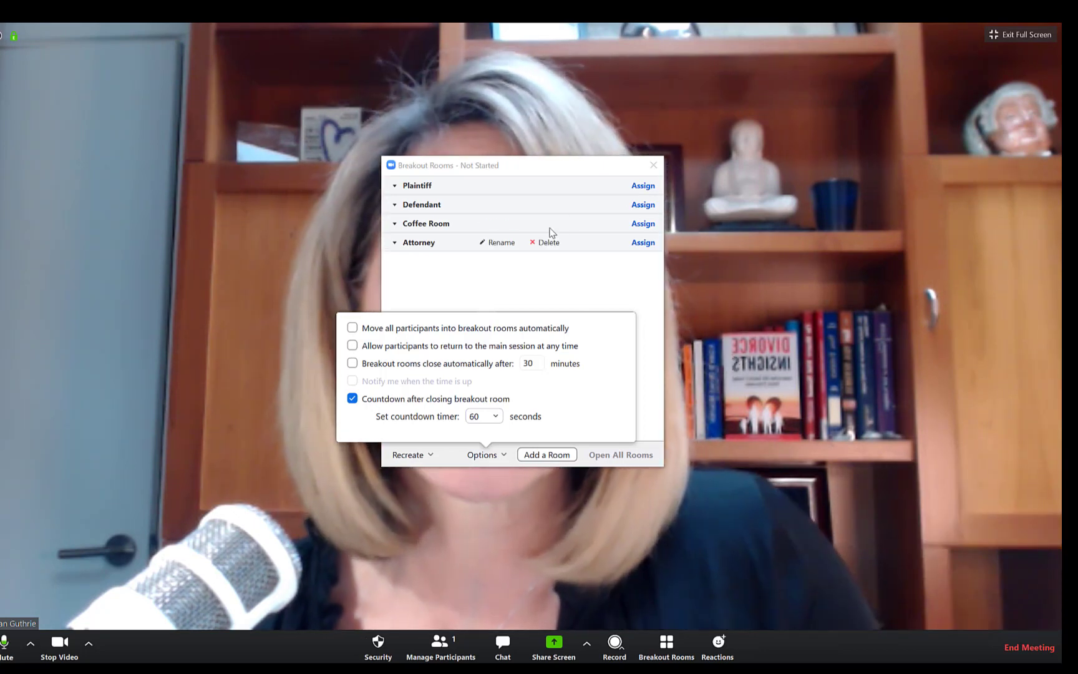
Dismiss the breakout room Options popup without changing any settings
{"action": "left_click", "coordinate": [486, 454]}
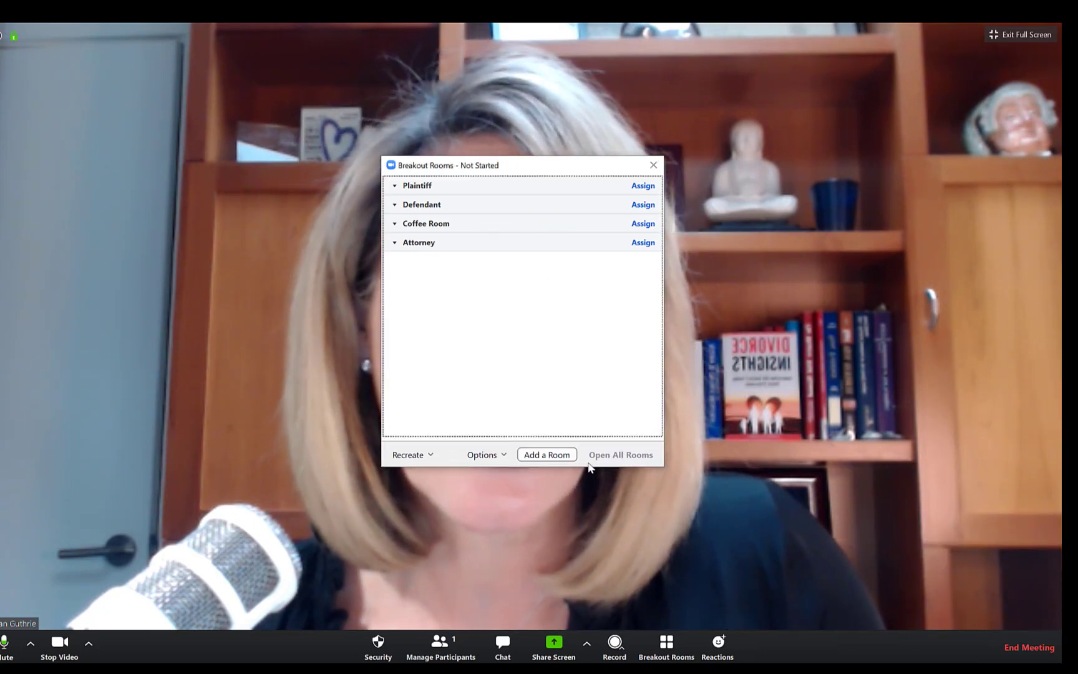